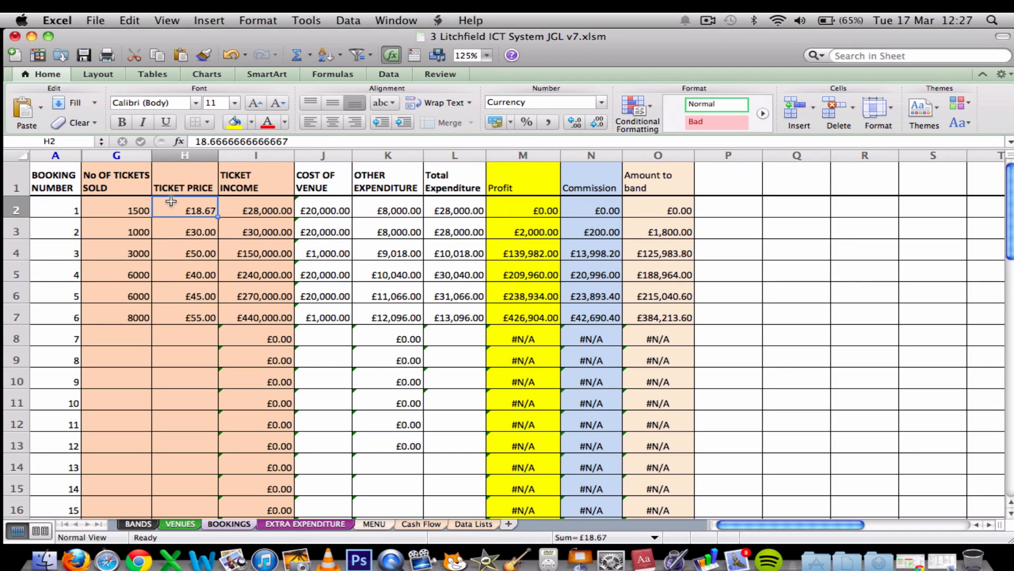
# Step: Select the whole Ticket Income column I via its header
pyautogui.click(256, 210)
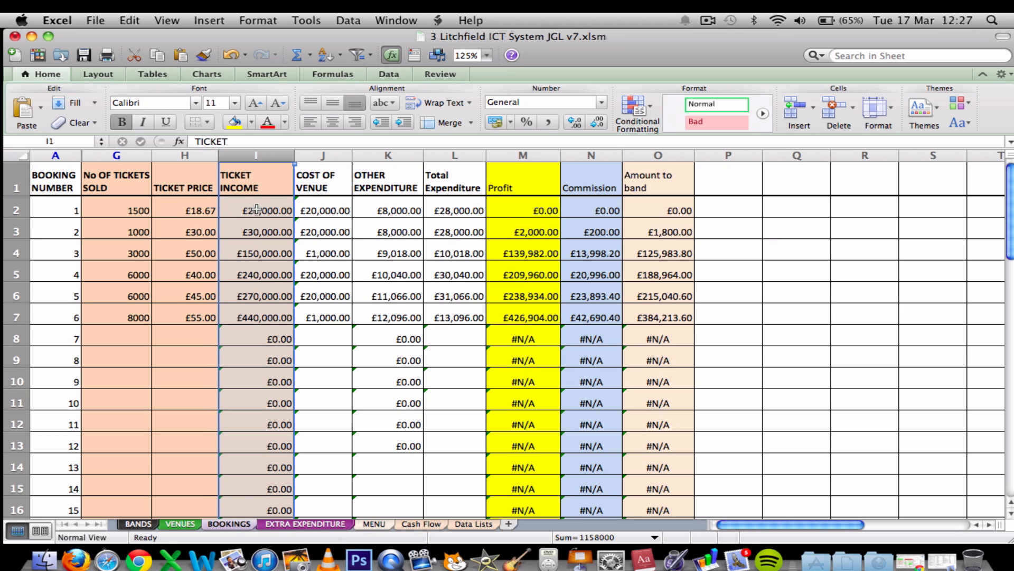
# Step: Mark the Ticket Income column's cells as Locked in Format Cells Protection settings
pyautogui.rightClick(259, 209)
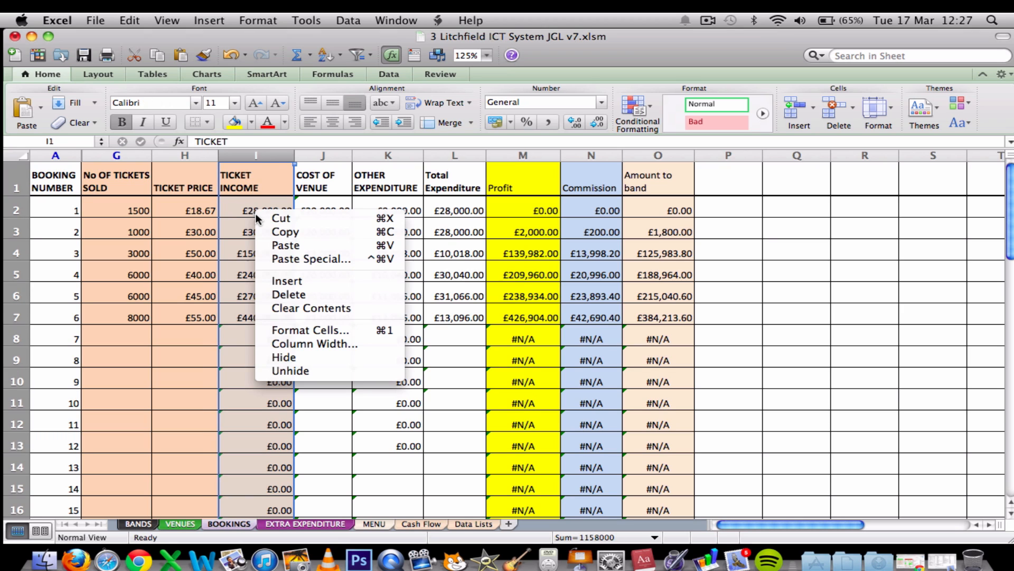
pyautogui.click(323, 317)
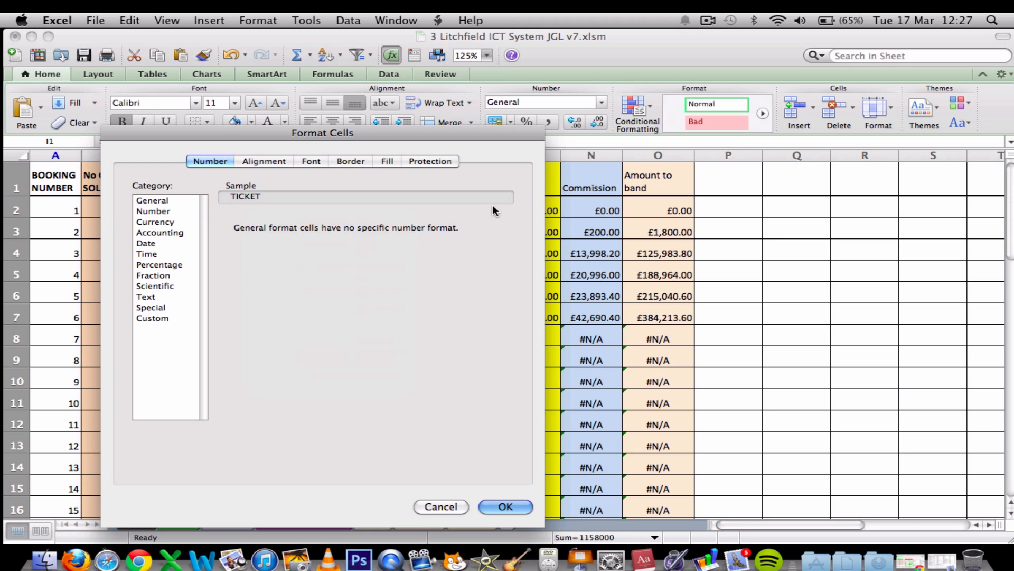
pyautogui.click(430, 161)
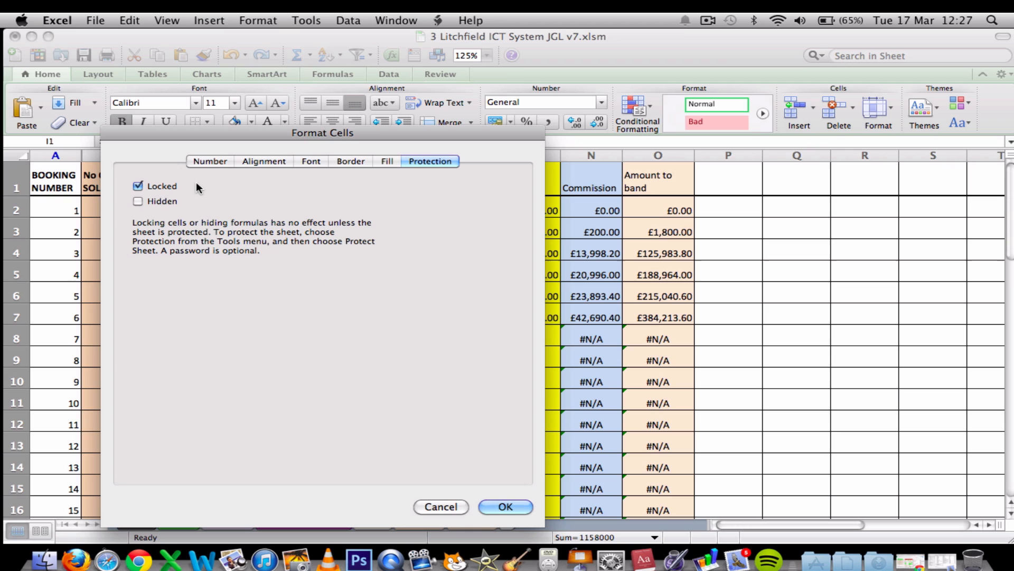
pyautogui.click(137, 186)
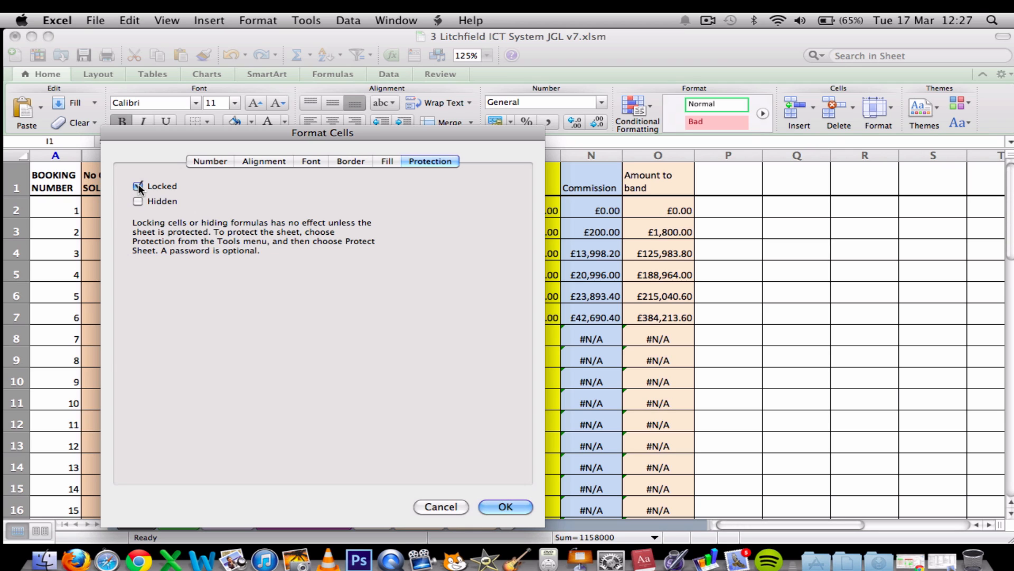
pyautogui.click(137, 186)
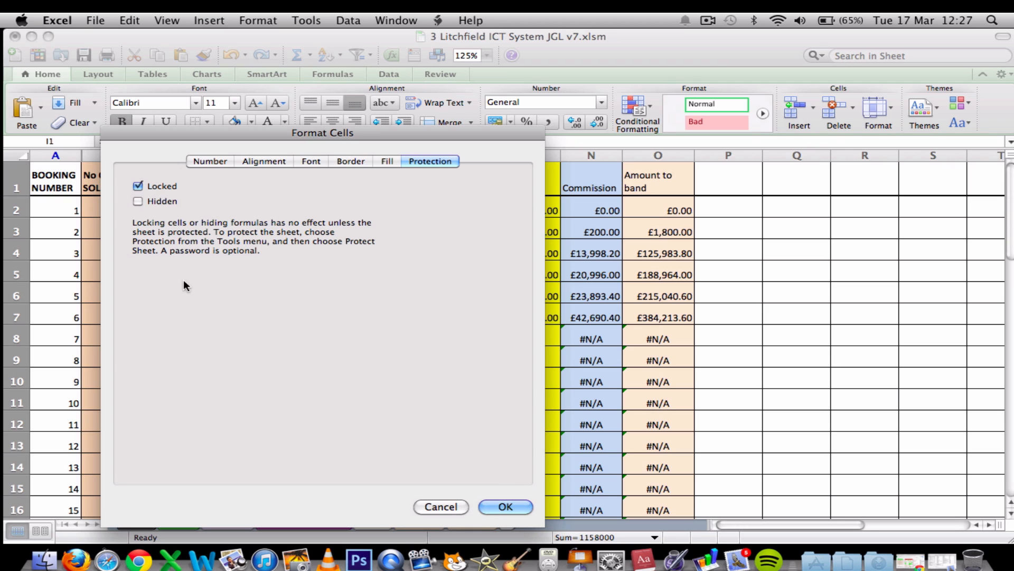
pyautogui.moveTo(359, 231)
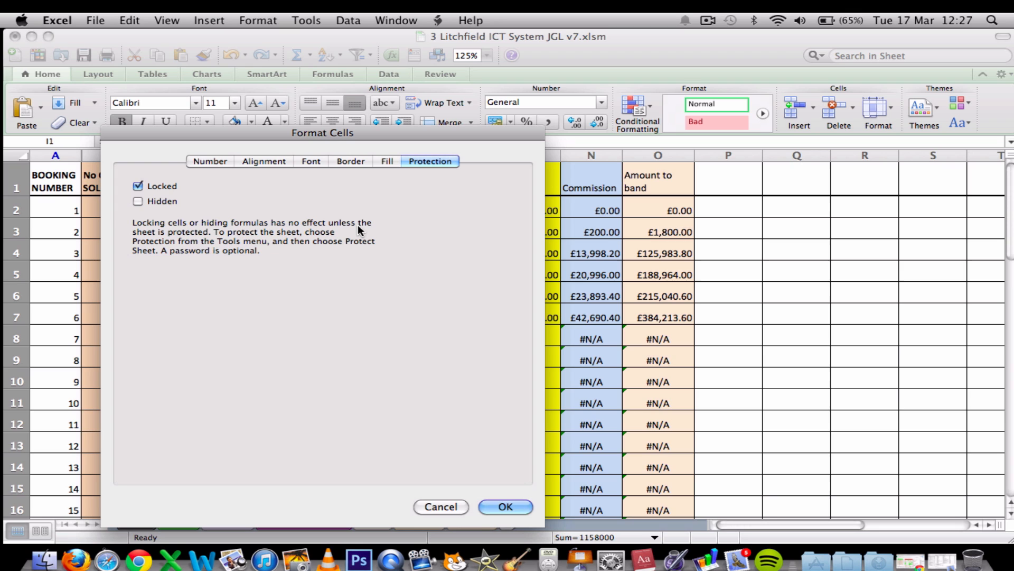
pyautogui.moveTo(389, 437)
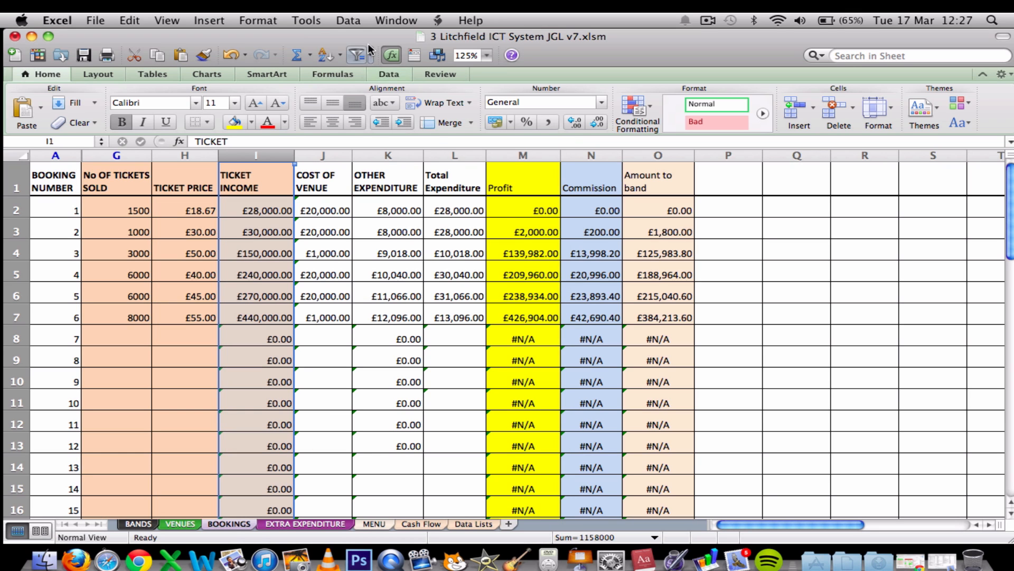
# Step: Protect the sheet with a password allowing only Select unlocked cells, then confirm A2 still edits
pyautogui.click(305, 20)
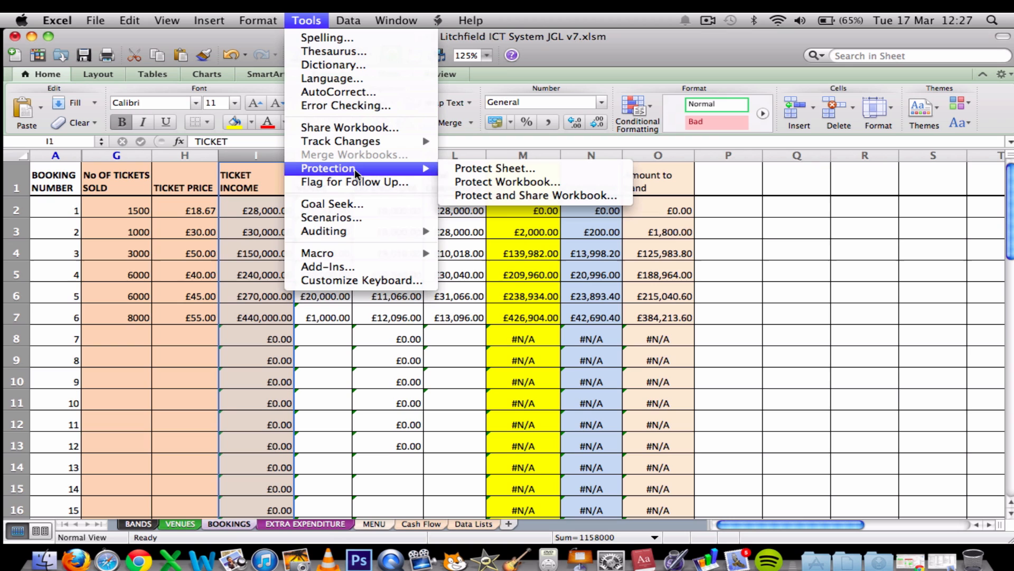
pyautogui.click(495, 168)
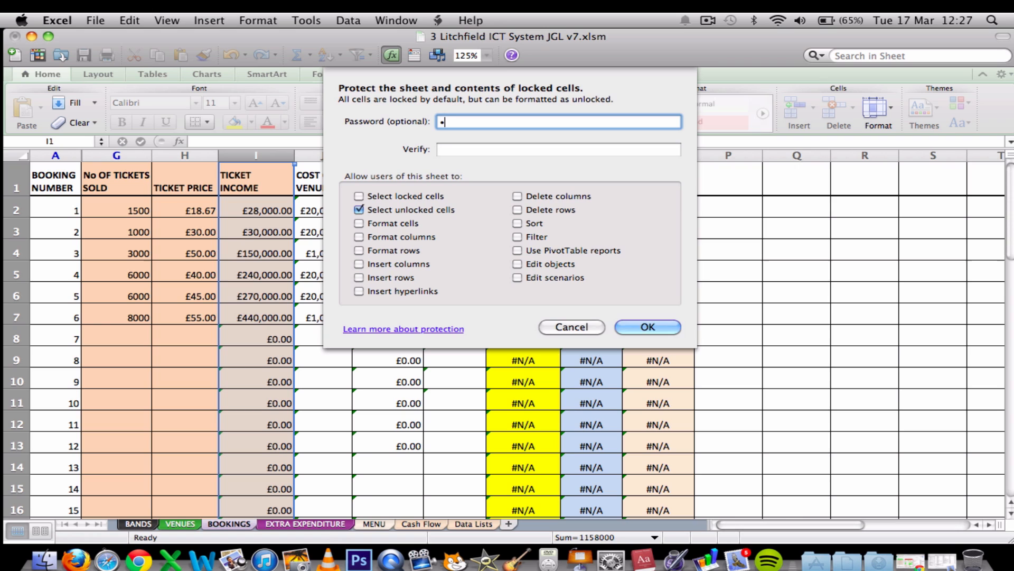
pyautogui.write('••••')
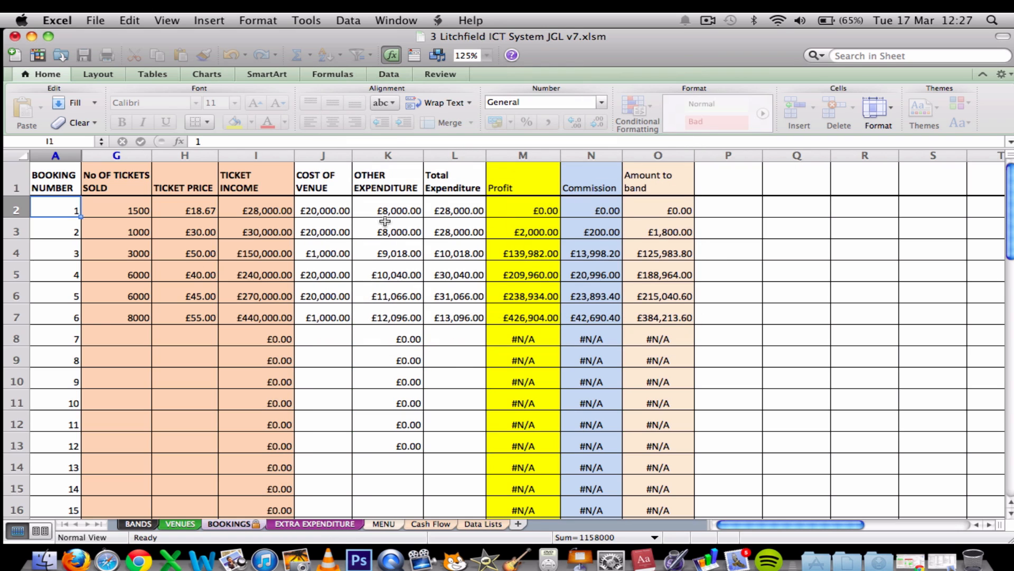
pyautogui.doubleClick(55, 209)
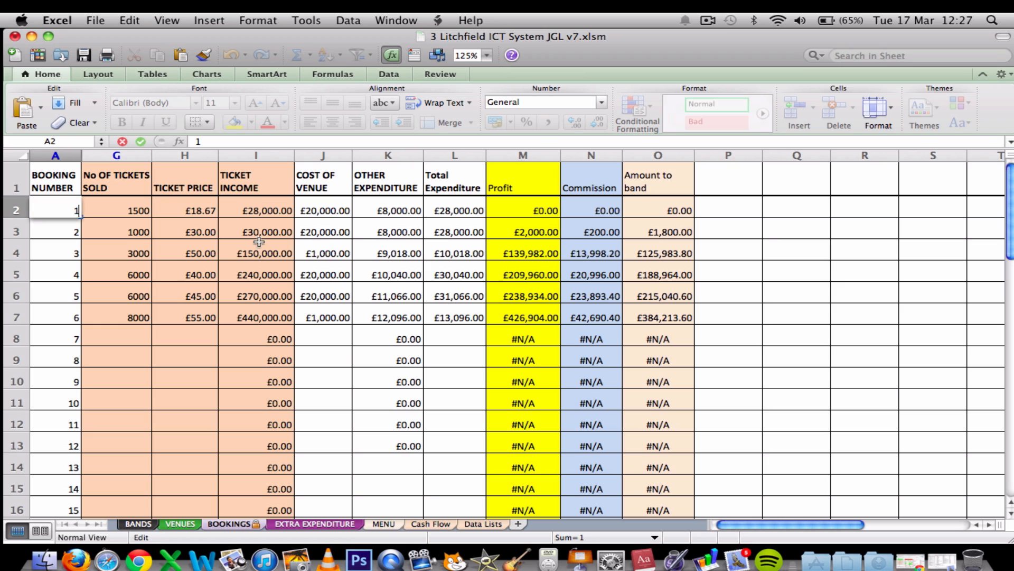